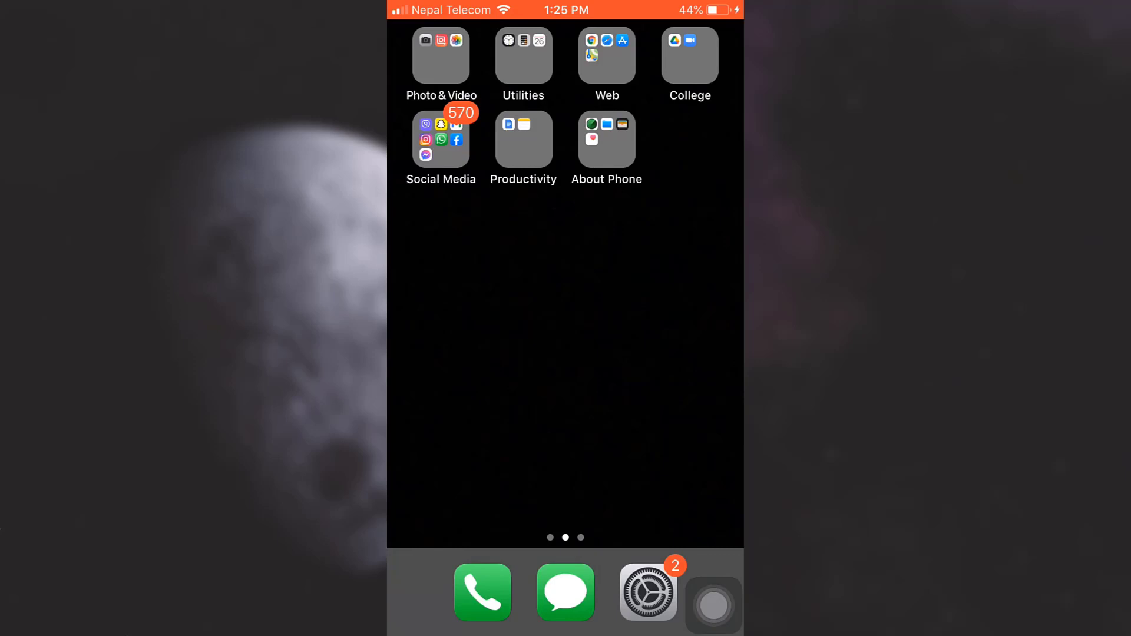
Step: Launch Duolingo from the third iOS home screen page
scroll(left, 3)
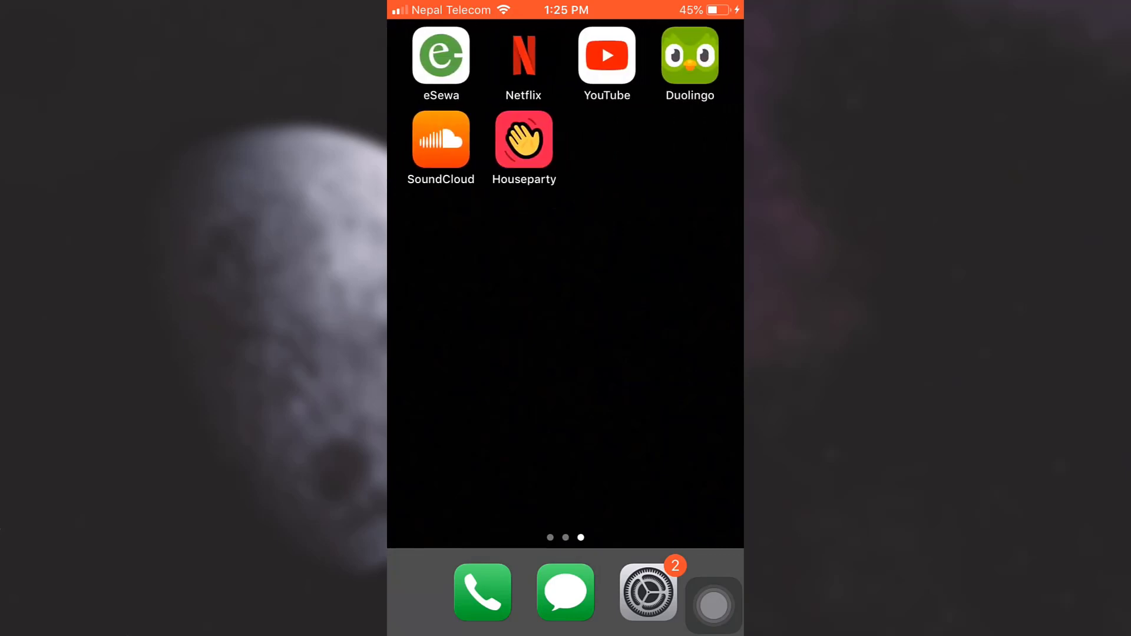
click(690, 58)
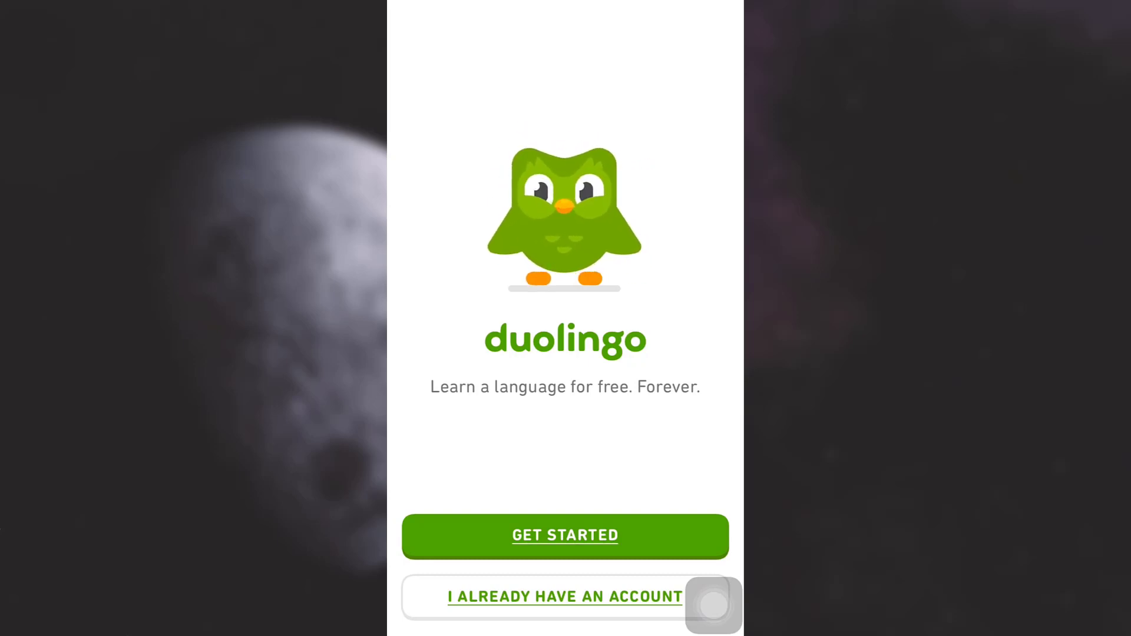
click(564, 597)
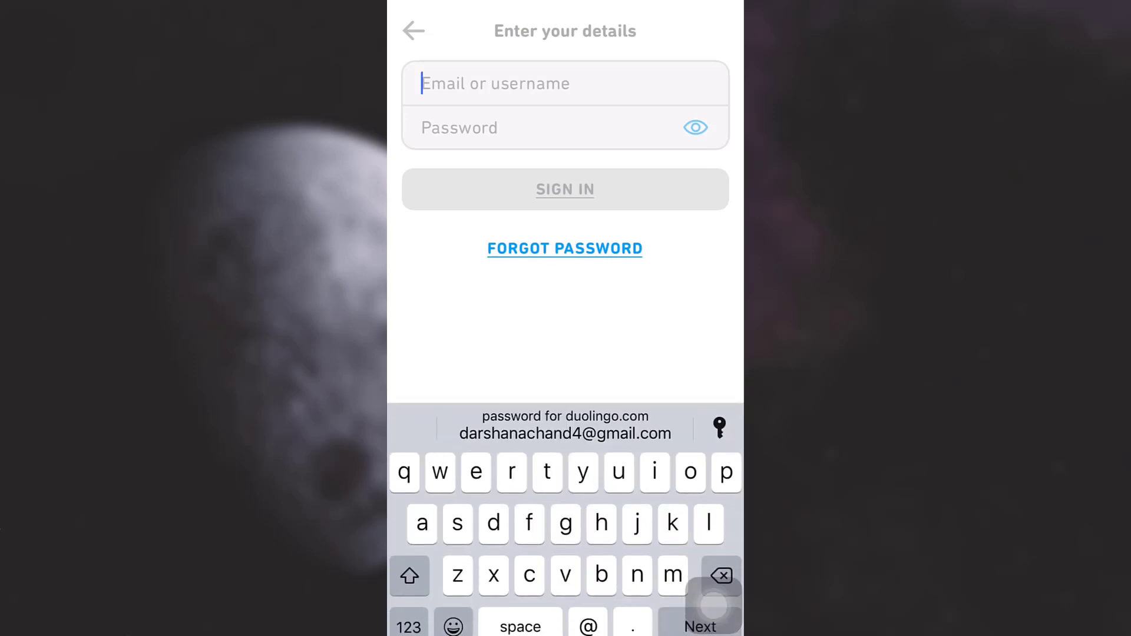
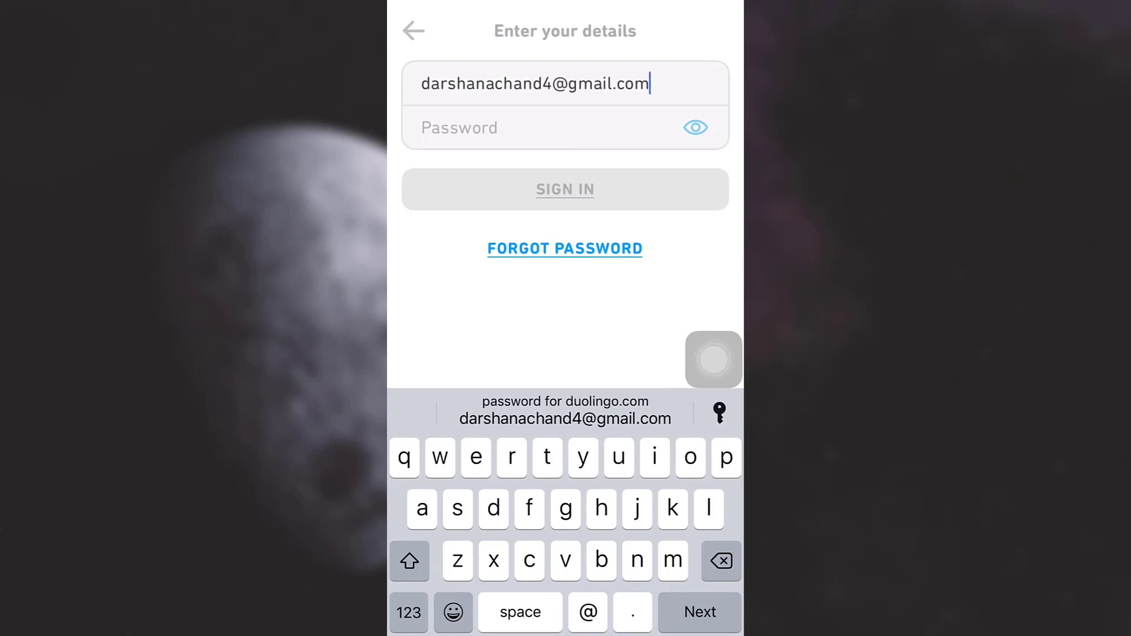
Step: Request a password reset for the entered email and acknowledge the Check your email! notice
click(565, 249)
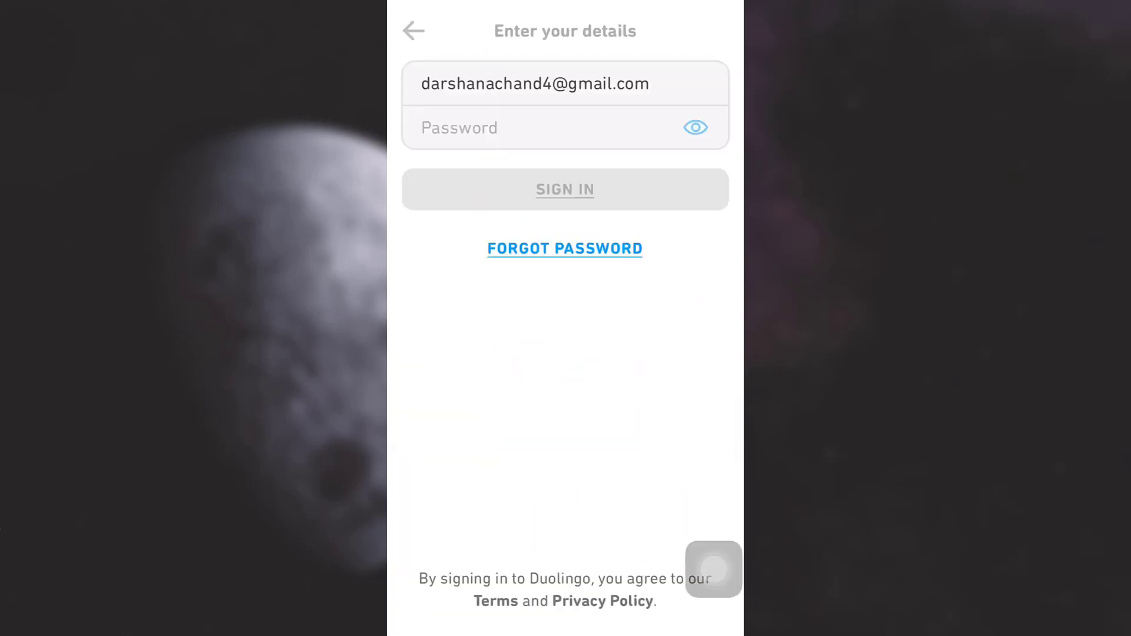
click(564, 248)
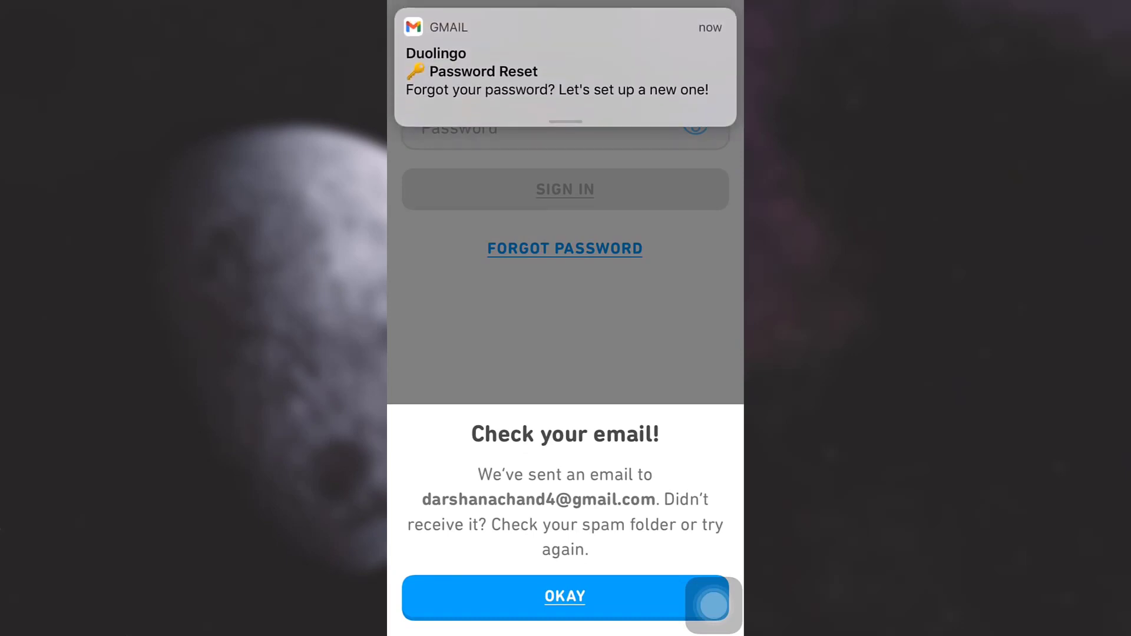
click(566, 597)
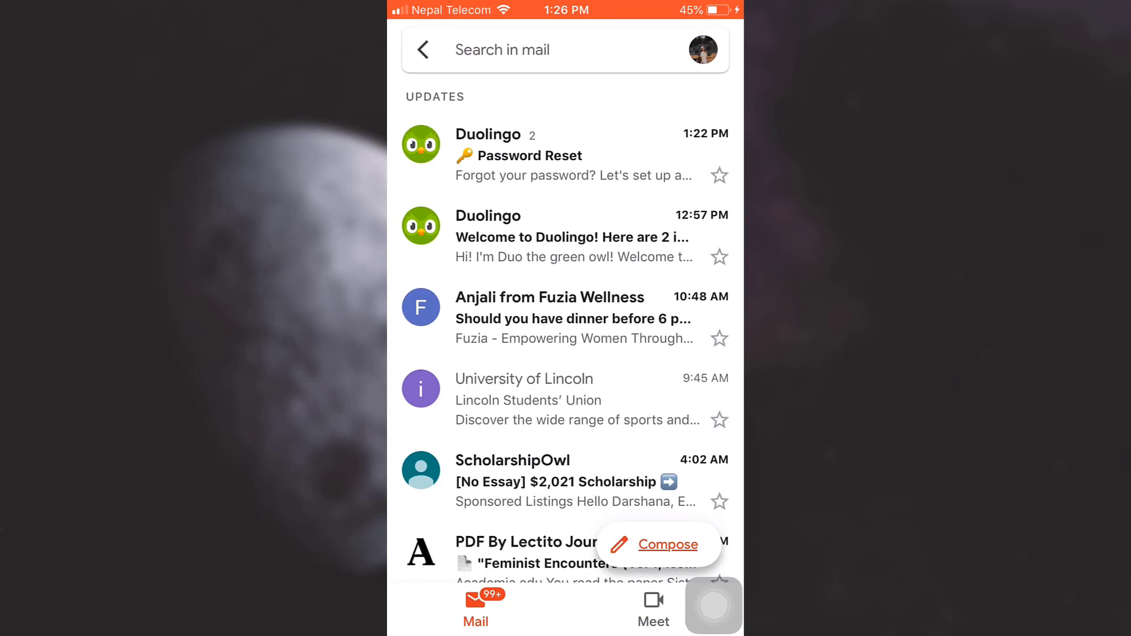
Step: Open the Duolingo Password Reset email in Gmail and follow its RESET PASSWORD link
click(558, 156)
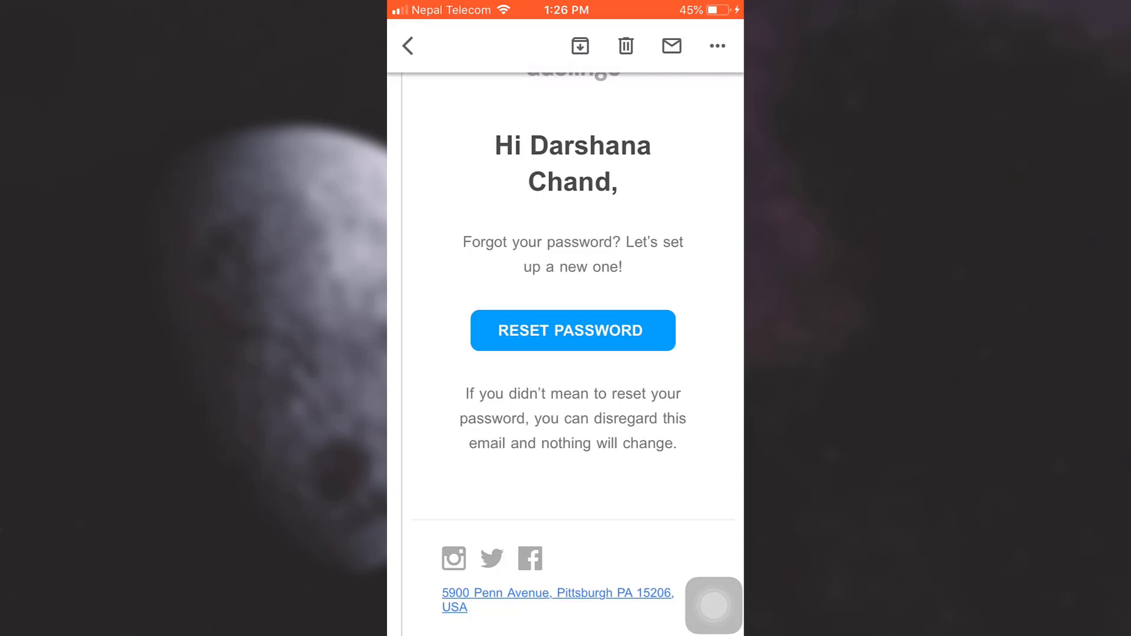
click(573, 330)
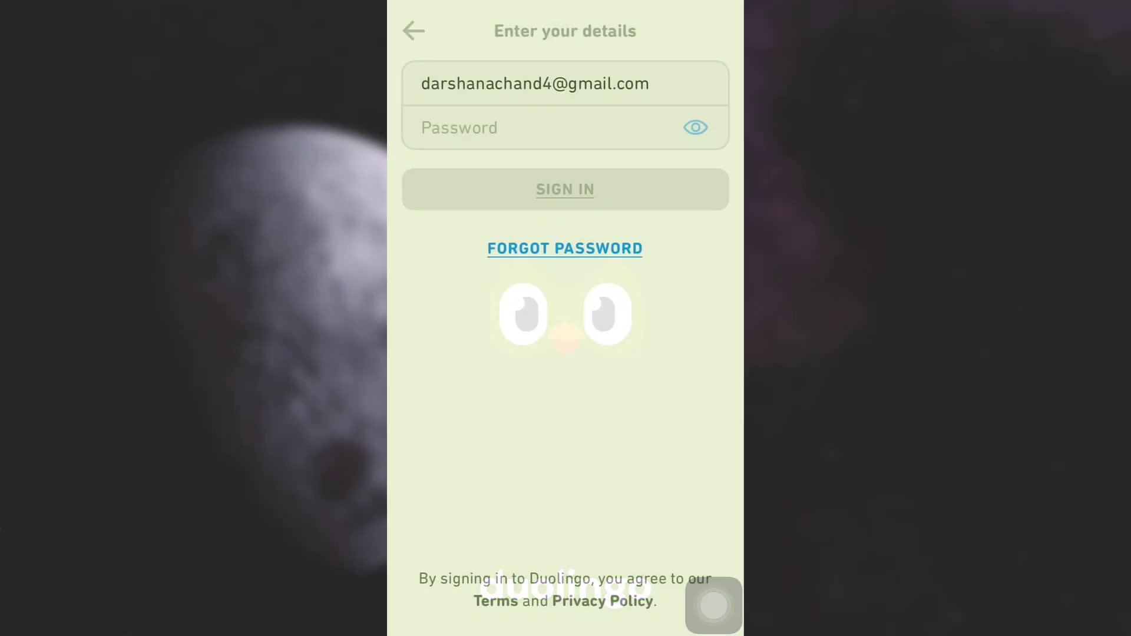
click(565, 249)
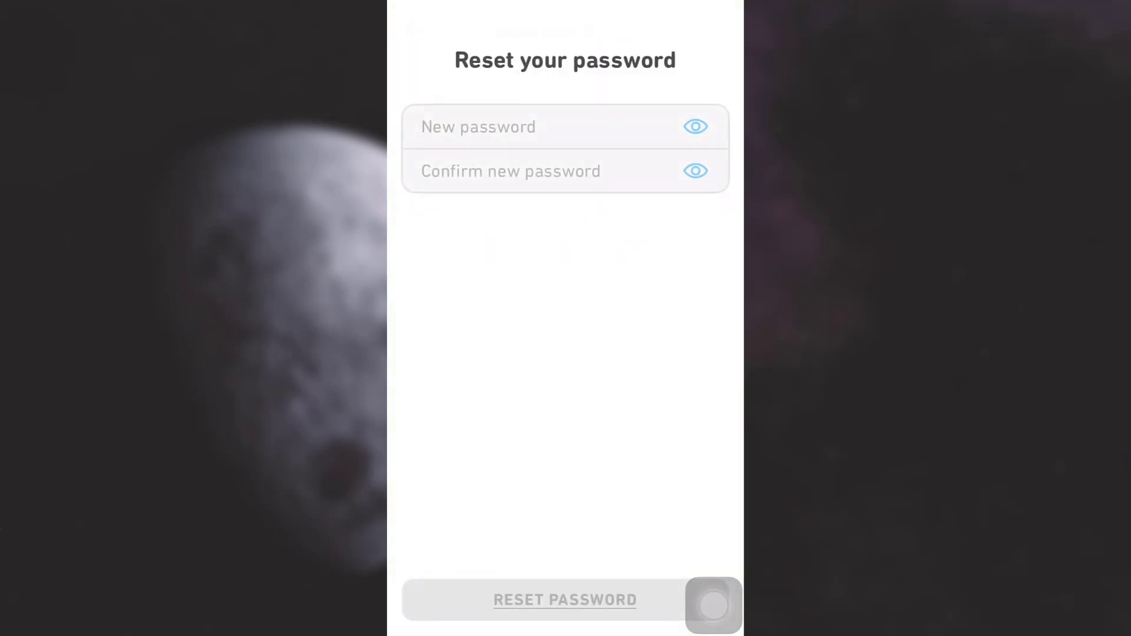
Step: Enter and submit a new password, then continue from Success to the Unit 1 path
click(505, 126)
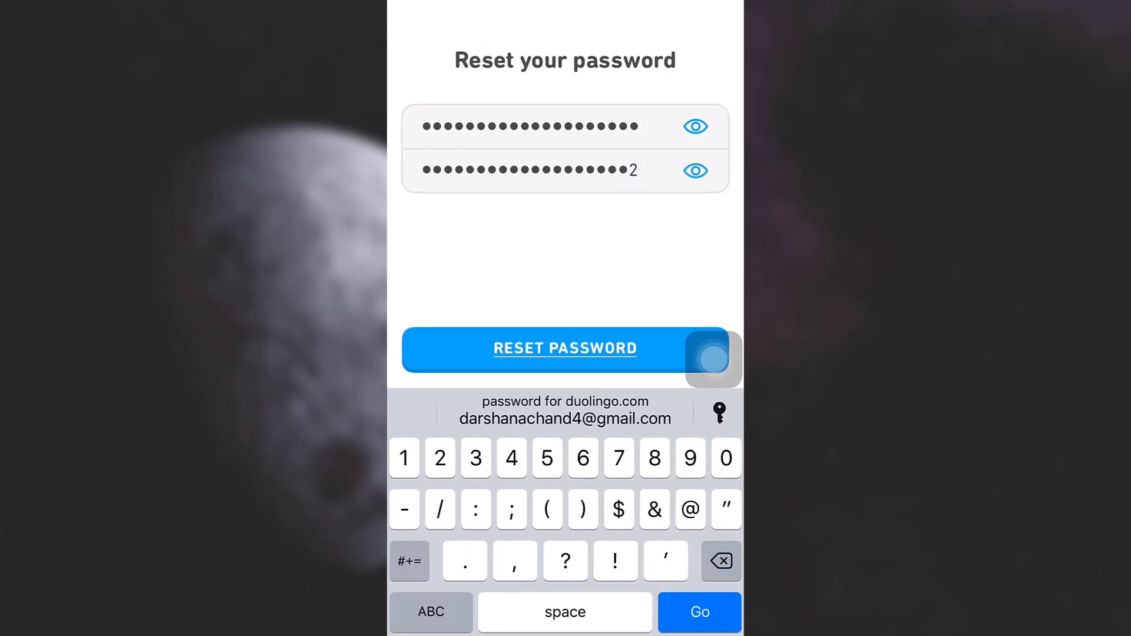
click(565, 348)
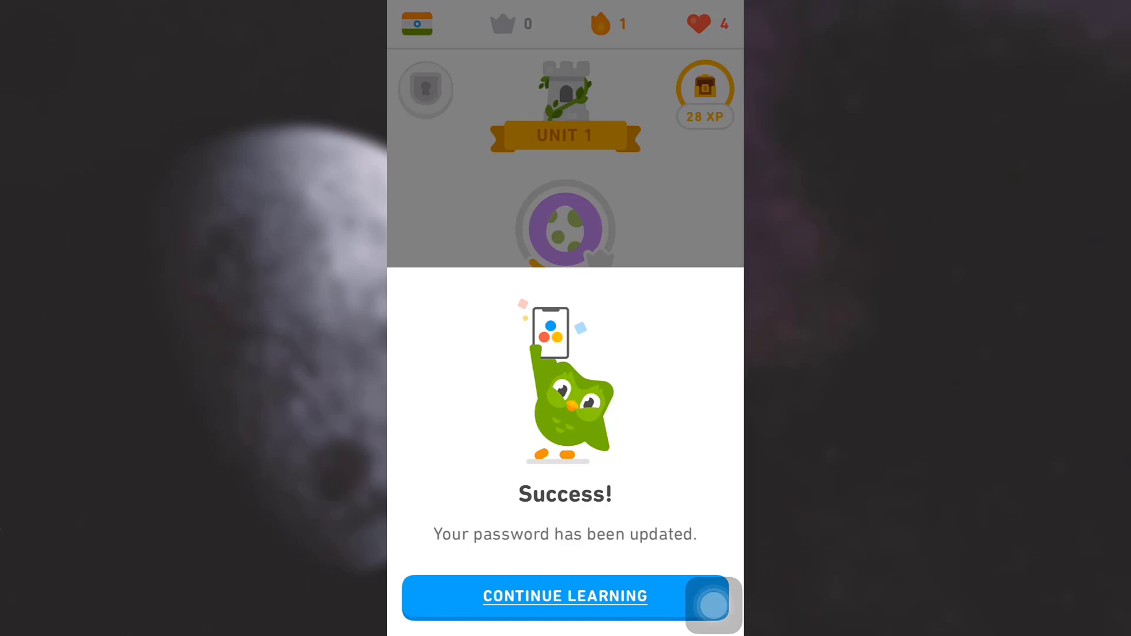
click(565, 597)
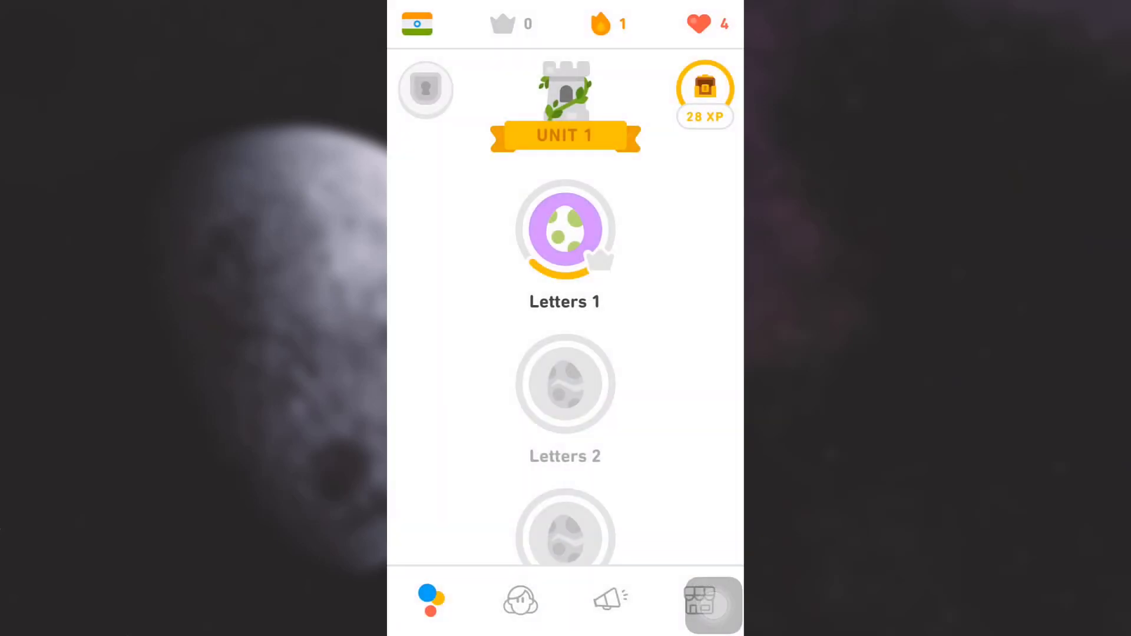